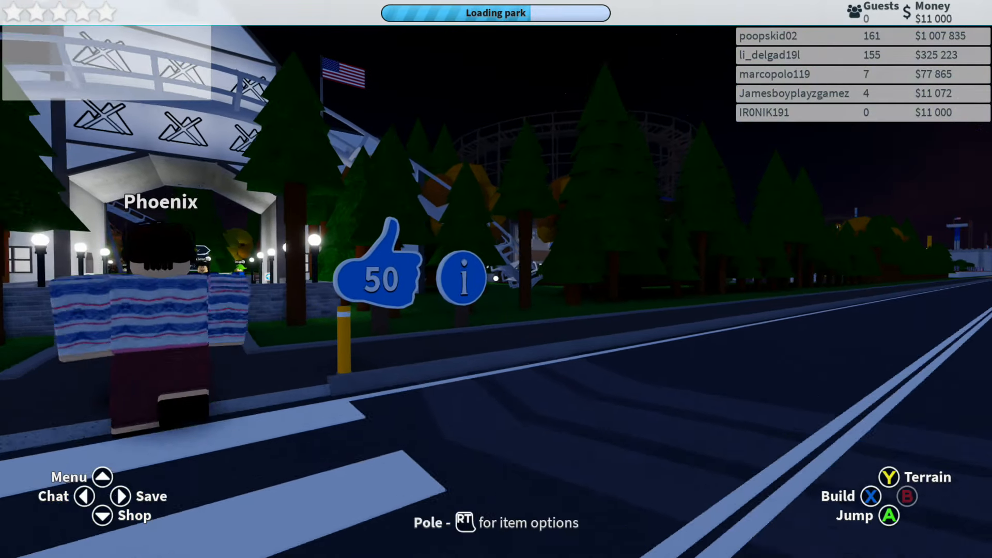
# Show The Woods park info with its $1 039 956 value and 5.0 stars, then close it
pyautogui.click(462, 277)
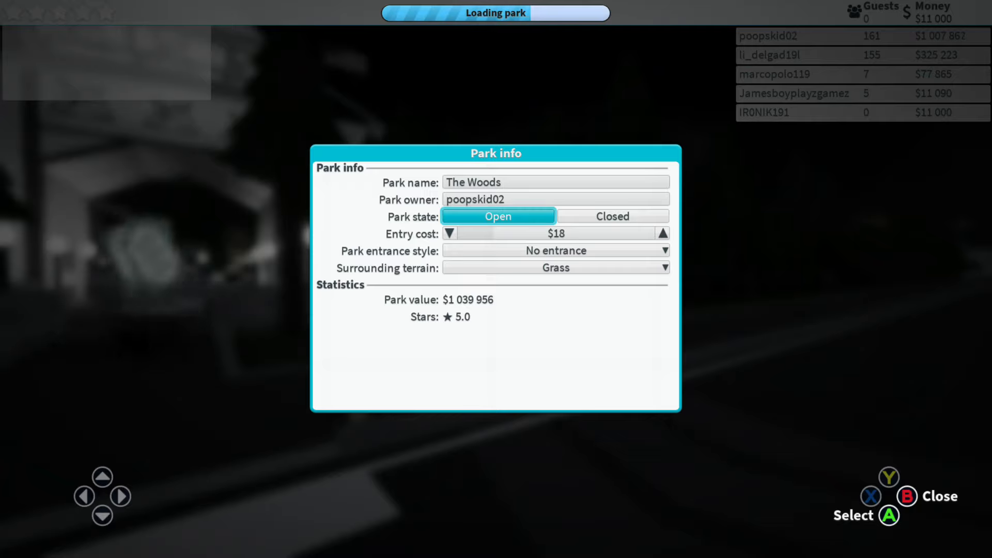
pyautogui.click(906, 496)
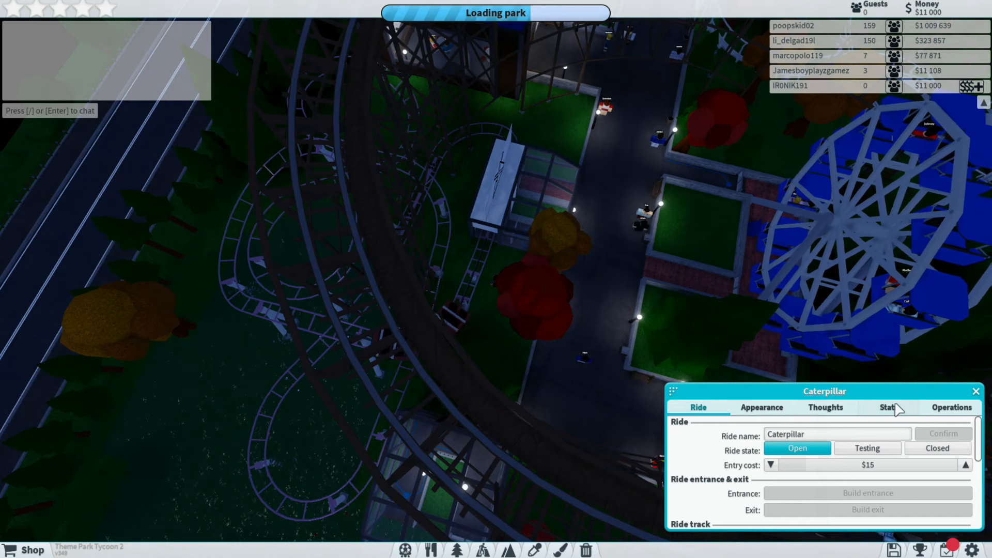
# Show the Caterpillar coaster's statistics from its ride panel
pyautogui.click(889, 407)
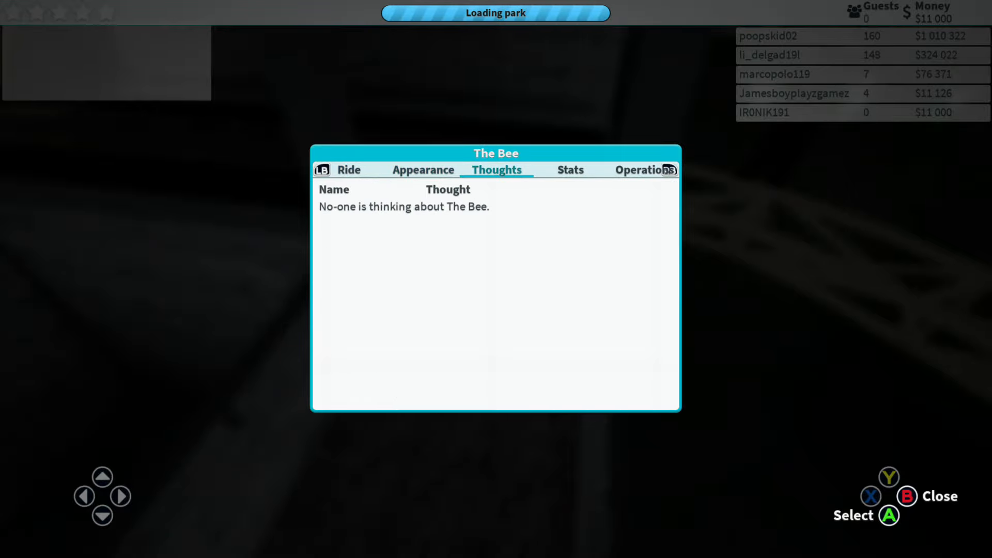
# Move from The Bee's guest thoughts to its statistics
pyautogui.click(571, 169)
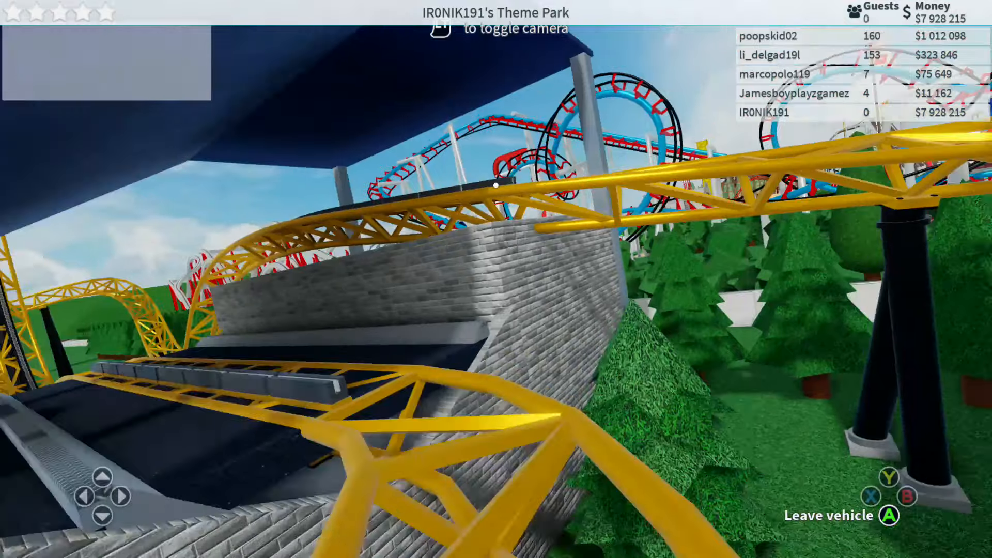
# Leave the yellow coaster's train once it returns to the station
pyautogui.click(889, 515)
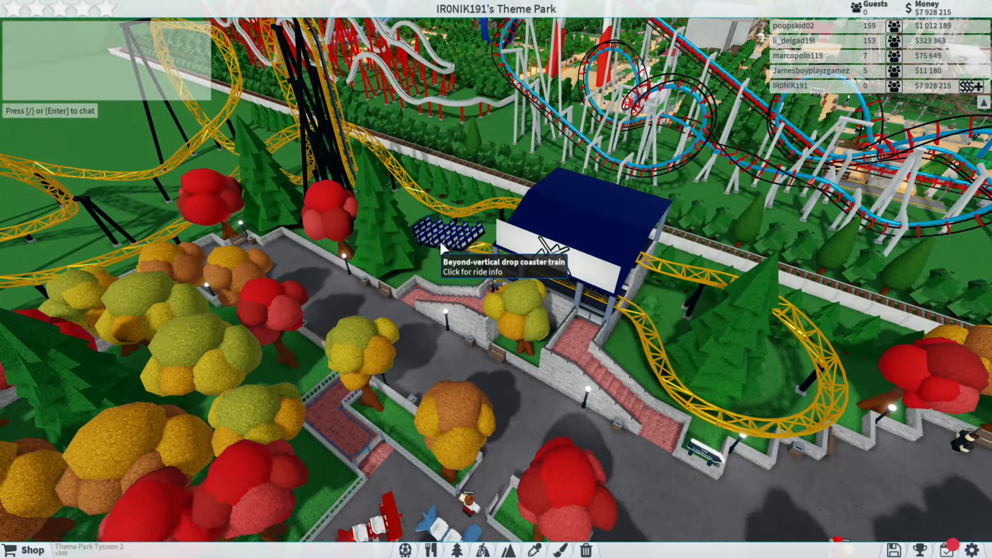
# Show The Bee's stats: excitement 6.46, intensity 4.12, top speed 62 km/h
pyautogui.click(486, 265)
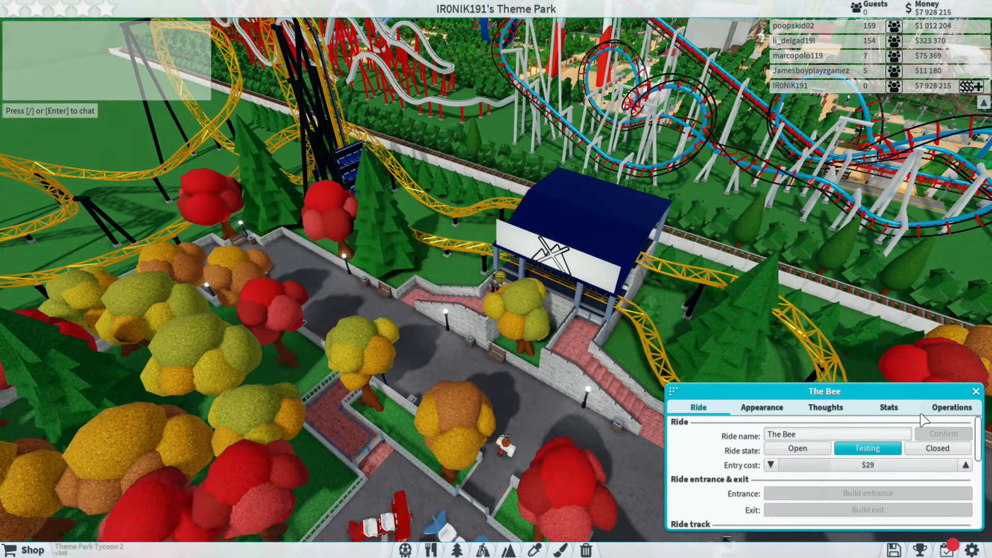
pyautogui.click(887, 407)
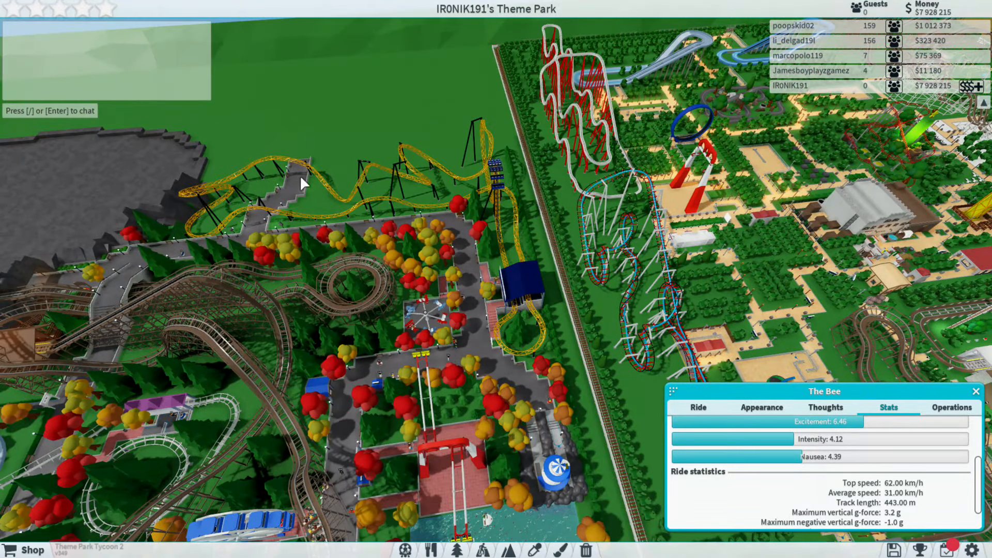
pyautogui.moveTo(544, 335)
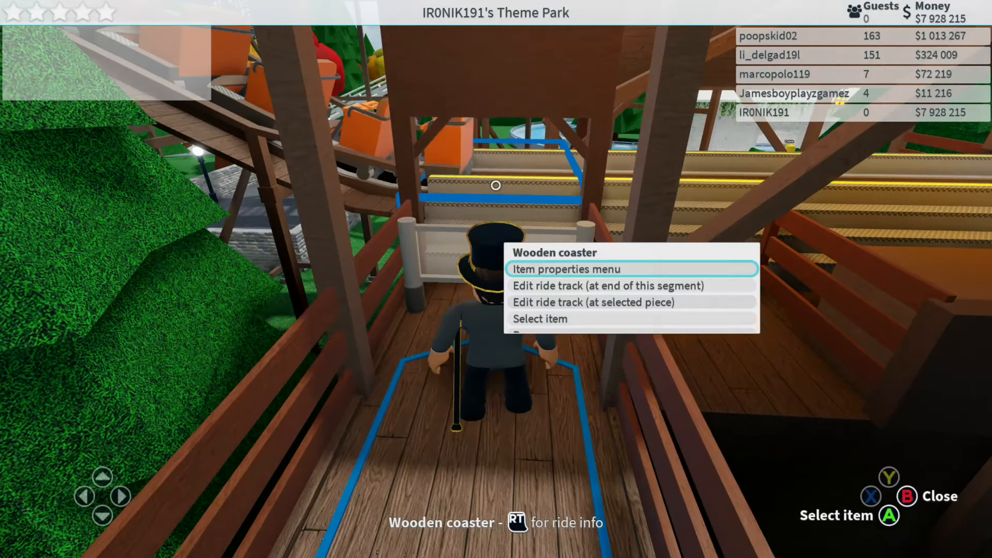
# Show the Grizzly Bear's stats (9147 guests, 69 km/h top speed), then close the panel
pyautogui.click(570, 268)
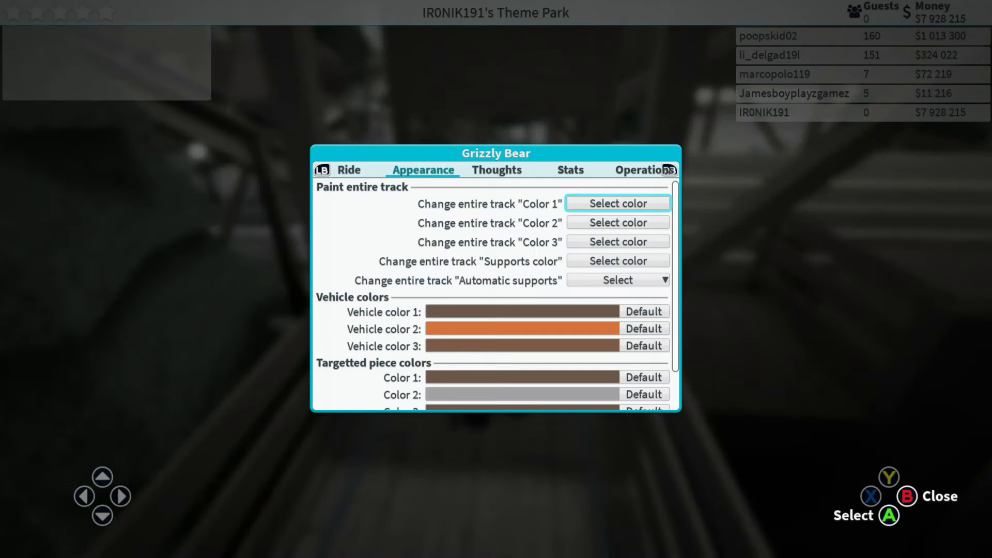
pyautogui.click(568, 170)
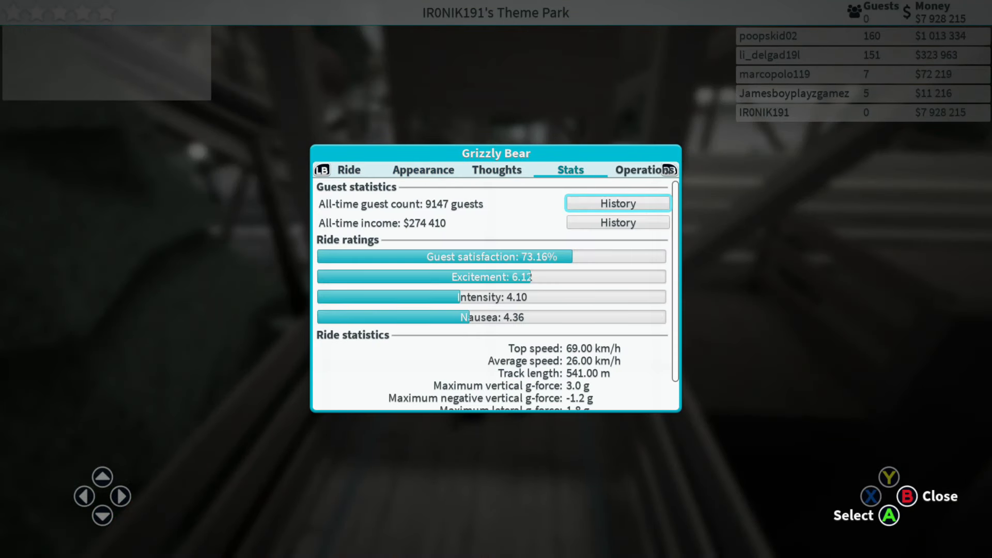
pyautogui.click(907, 496)
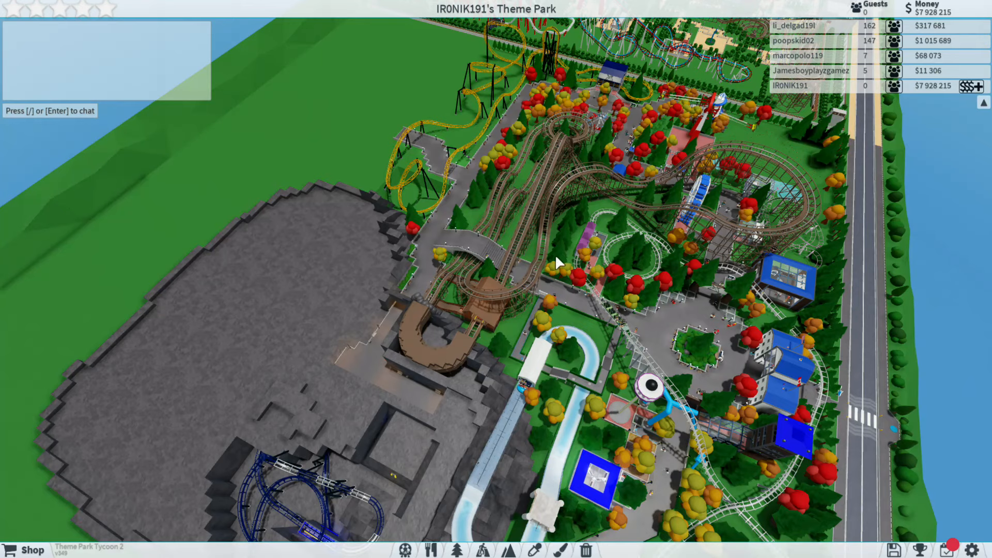
# Show the Grizzly Bear's ride details, open at $30 entry, then its statistics
pyautogui.click(655, 389)
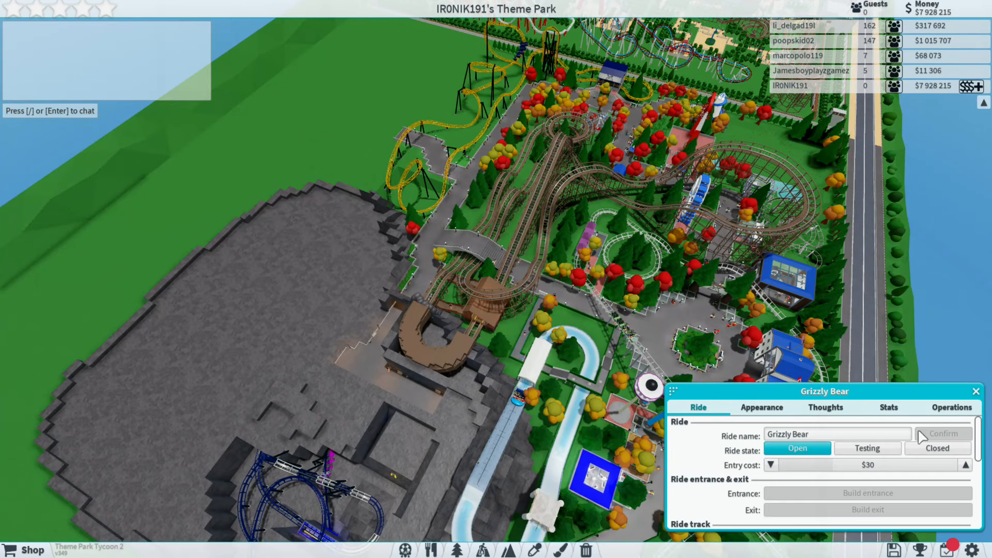
pyautogui.click(888, 407)
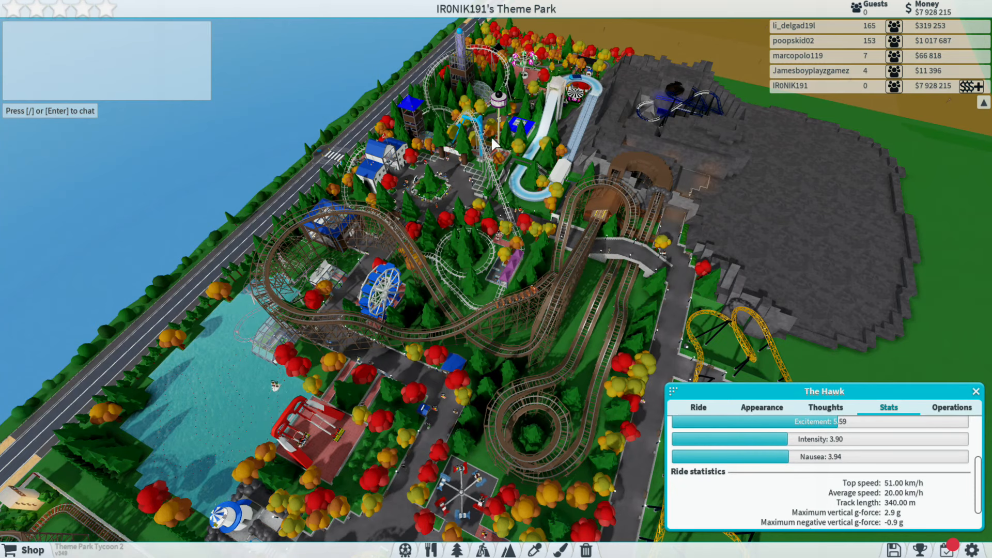
pyautogui.moveTo(412, 255)
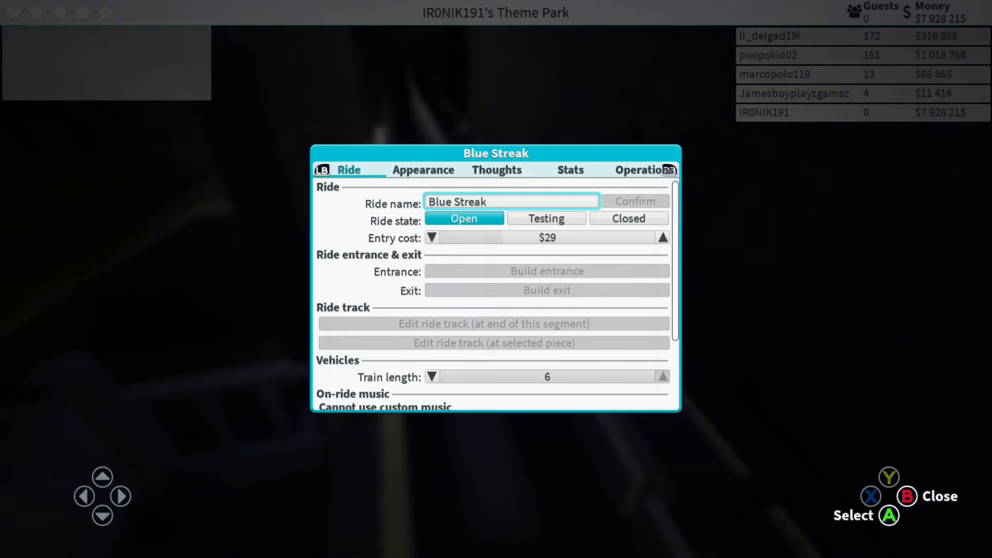
# Show Blue Streak's ride details: open at $29 with train length 6
pyautogui.click(568, 169)
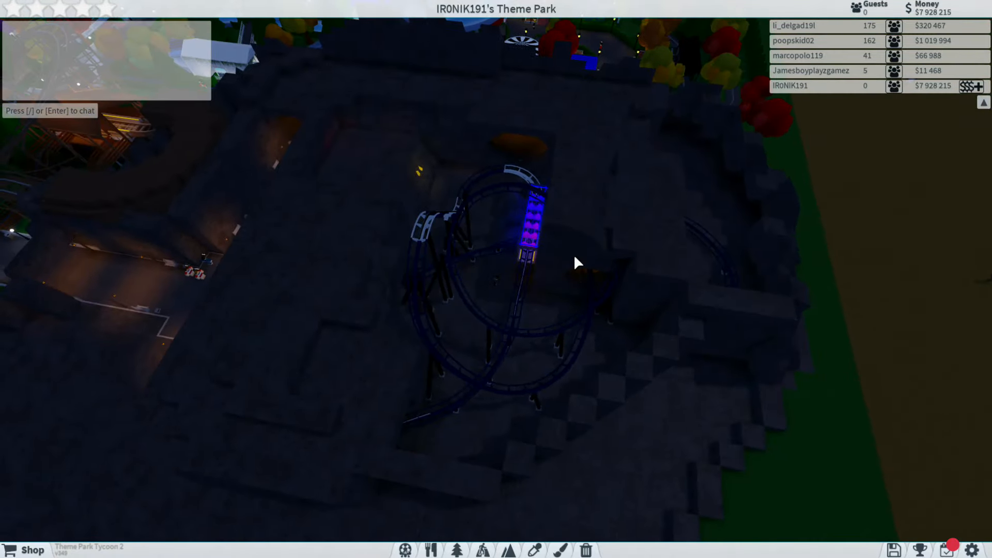
pyautogui.moveTo(497, 311)
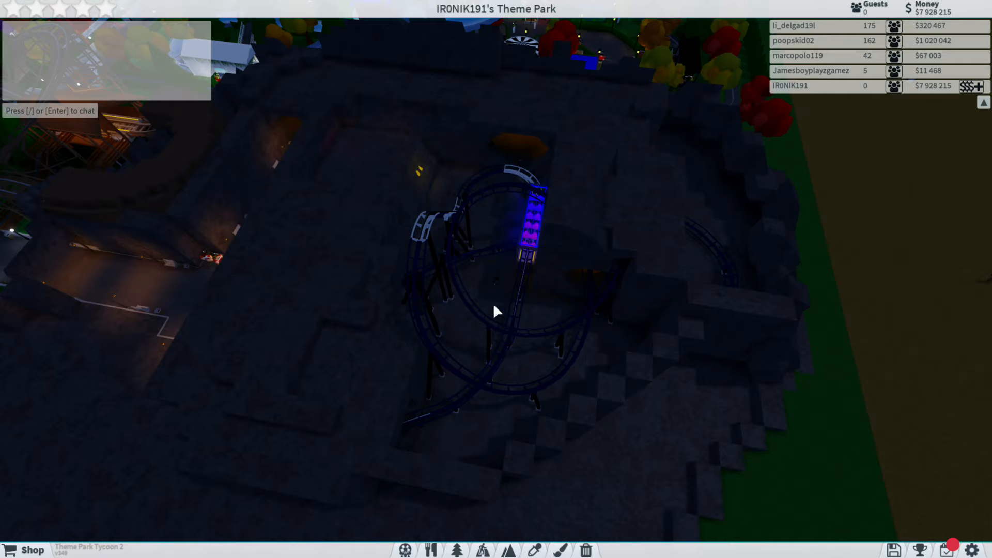
pyautogui.moveTo(522, 259)
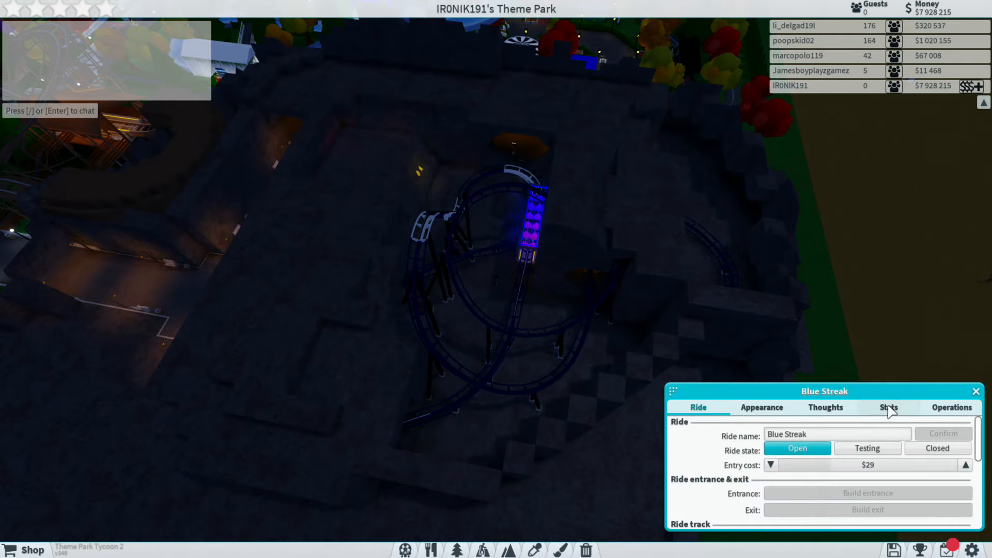
# Show Blue Streak's stats: excitement 4.87, intensity 3.82, 242 m track
pyautogui.click(889, 407)
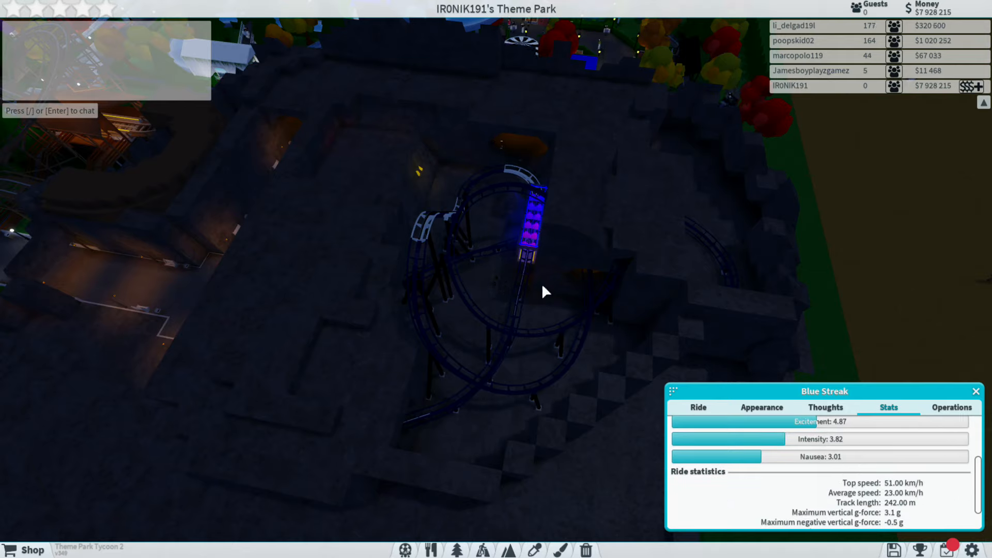
pyautogui.moveTo(500, 271)
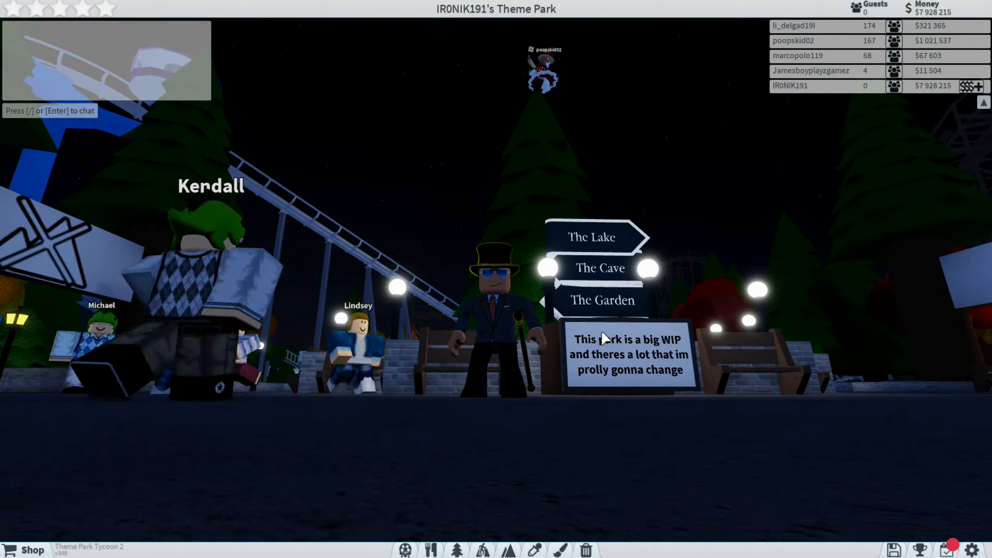
pyautogui.moveTo(757, 343)
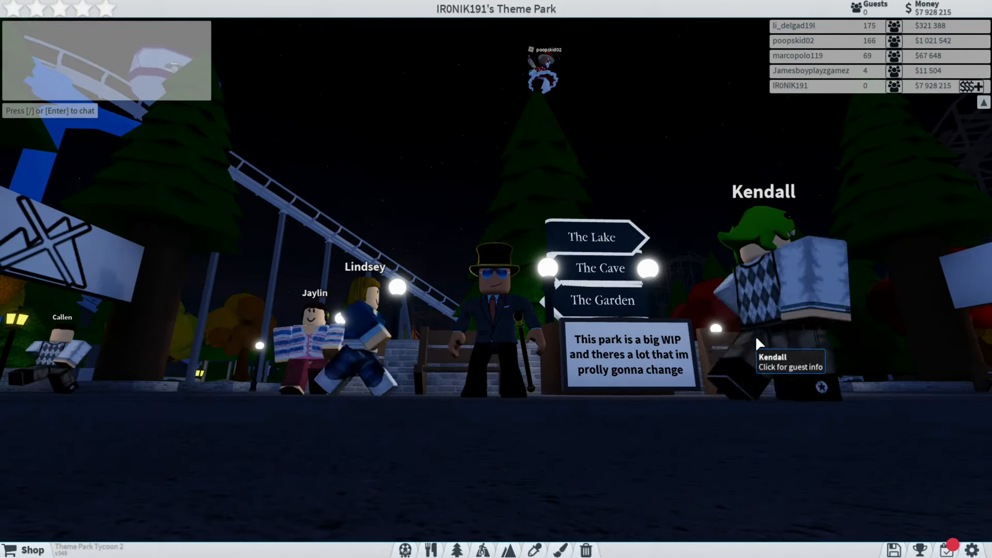